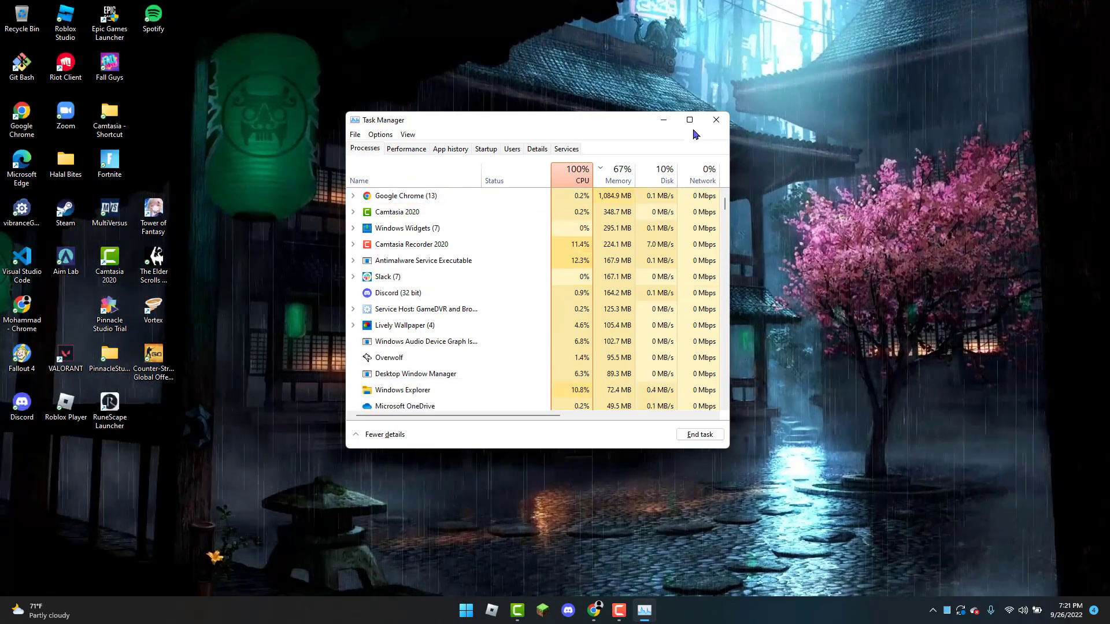
# Close Task Manager so only the Windows desktop remains.
pyautogui.click(715, 119)
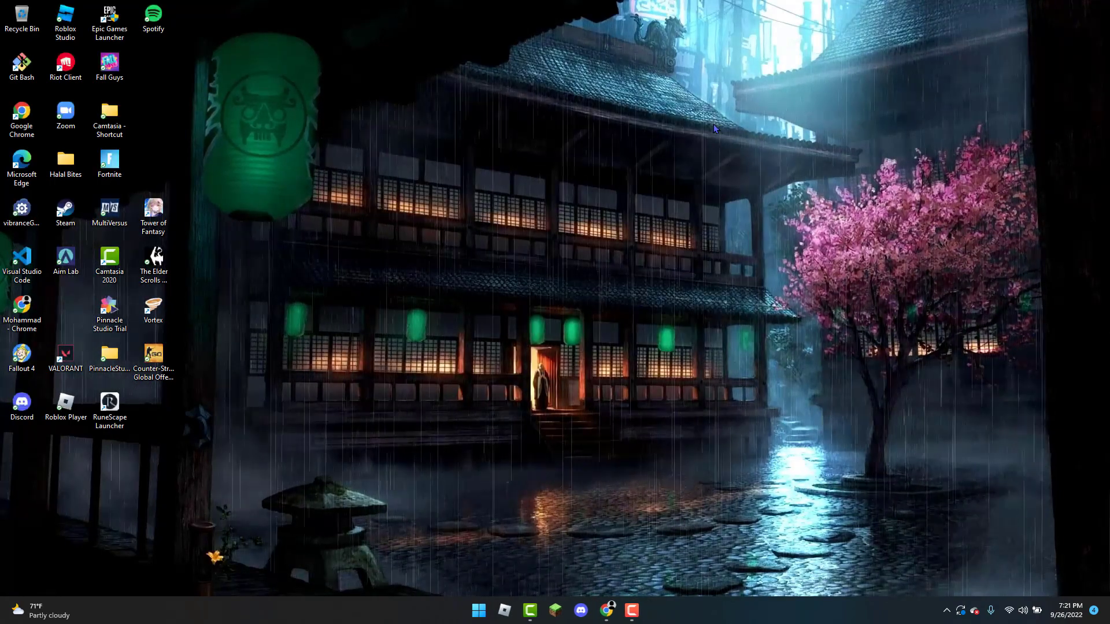
pyautogui.click(108, 163)
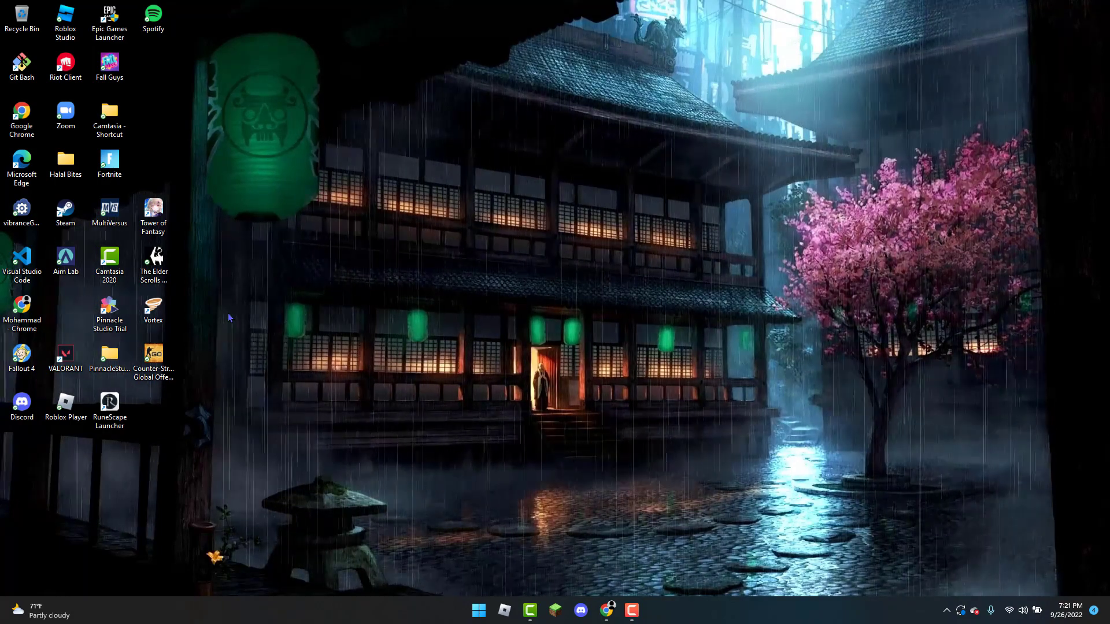
pyautogui.moveTo(220, 317)
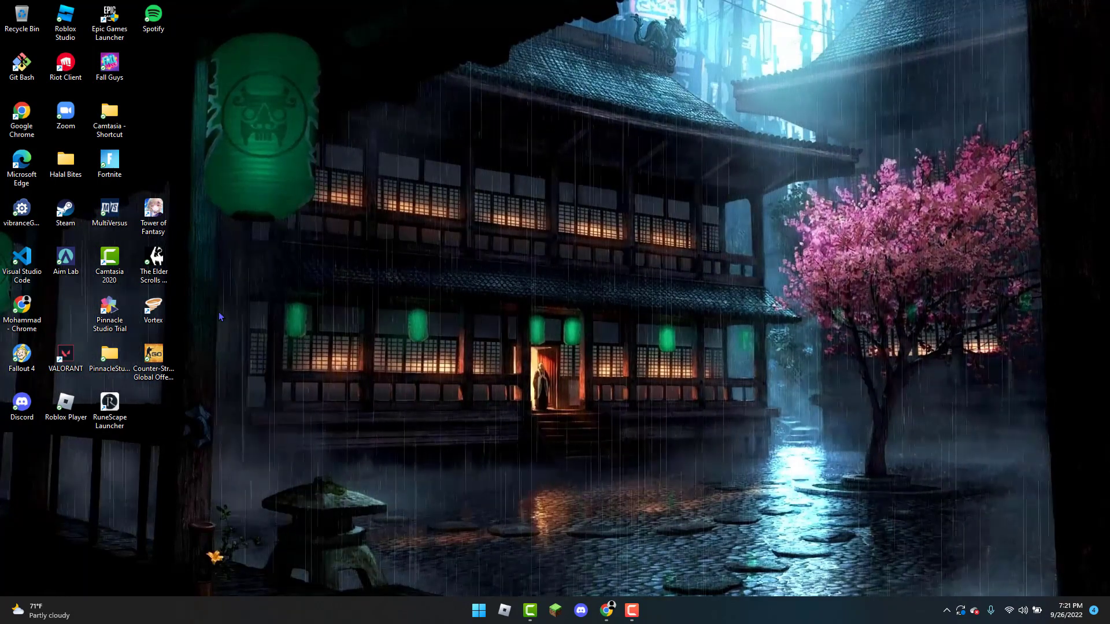